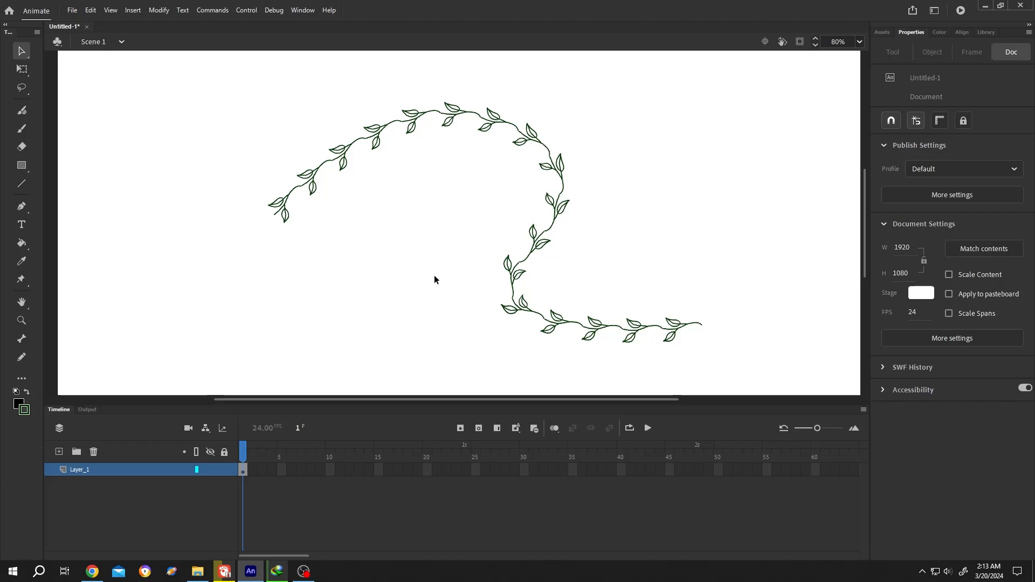
Step: Switch to the Brush tool and select the wavy black stroke, about 805 wide
left_click(21, 128)
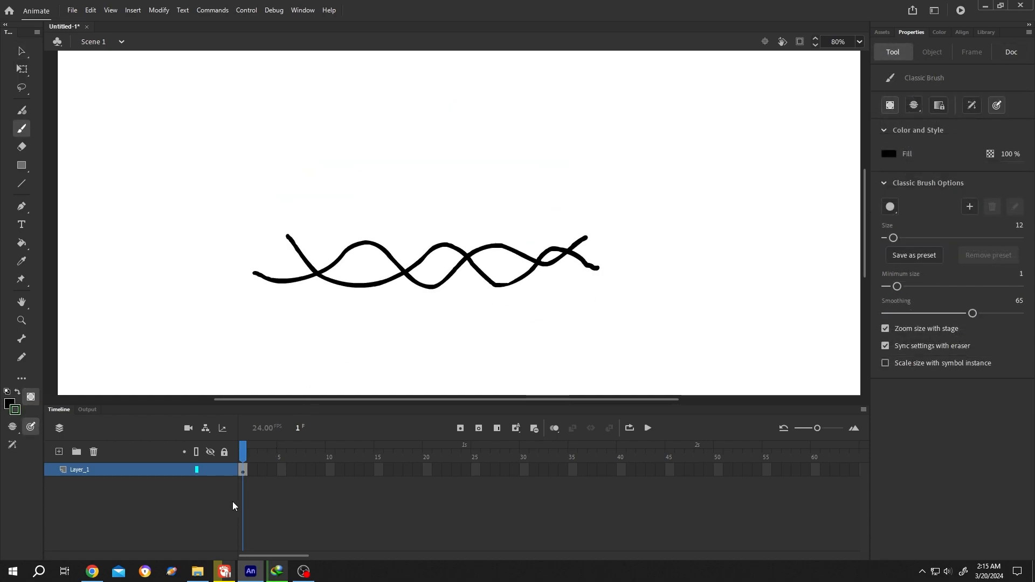
left_click(197, 571)
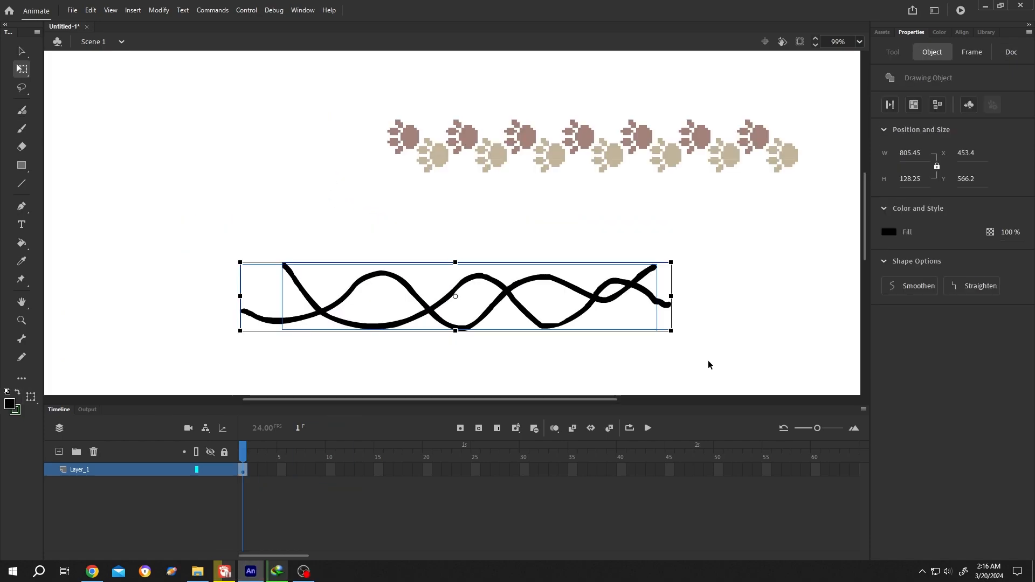
Step: Apply Break Apart to the wavy black stroke, then to the paw-print bitmap
right_click(509, 297)
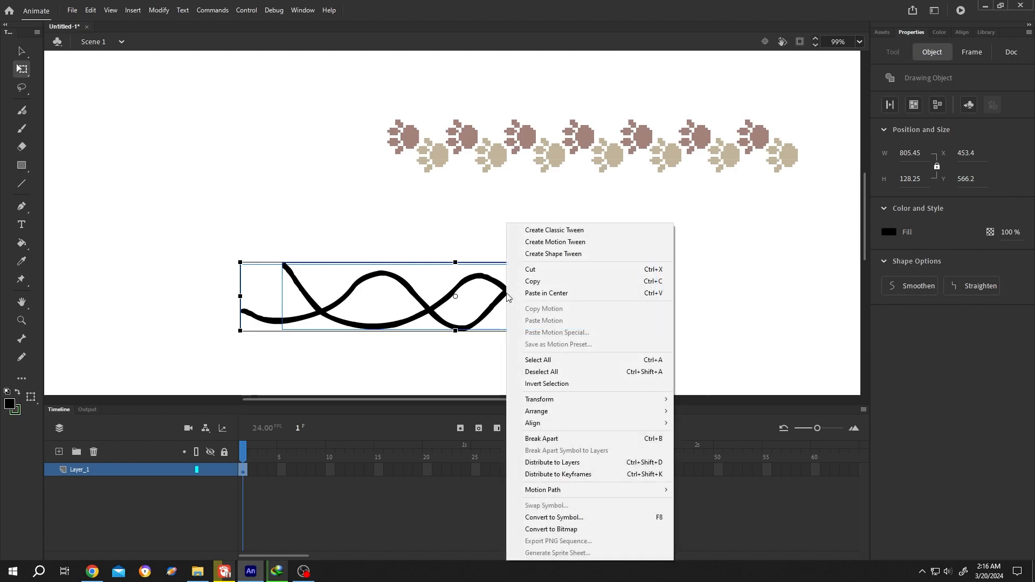
left_click(542, 439)
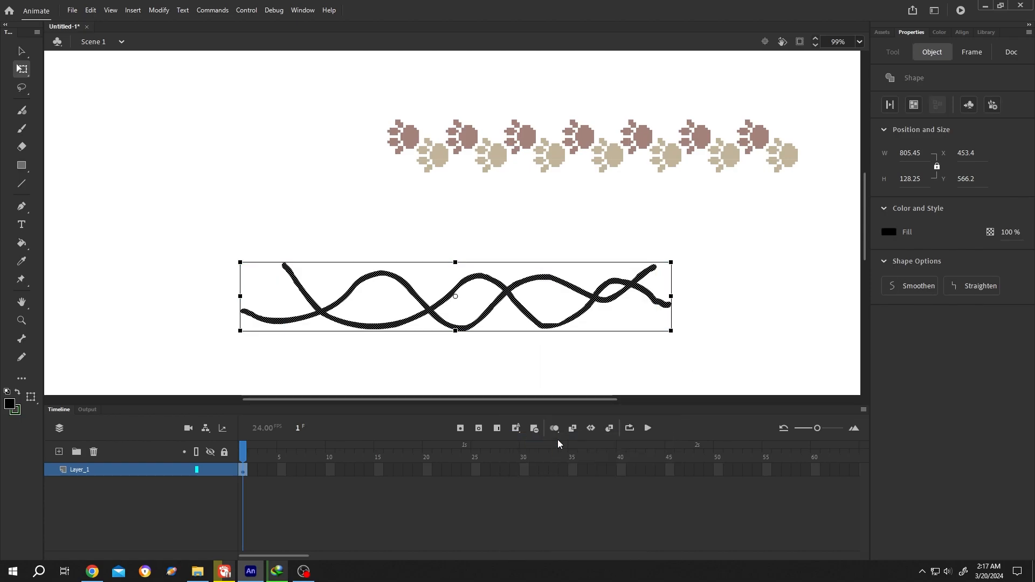
right_click(509, 303)
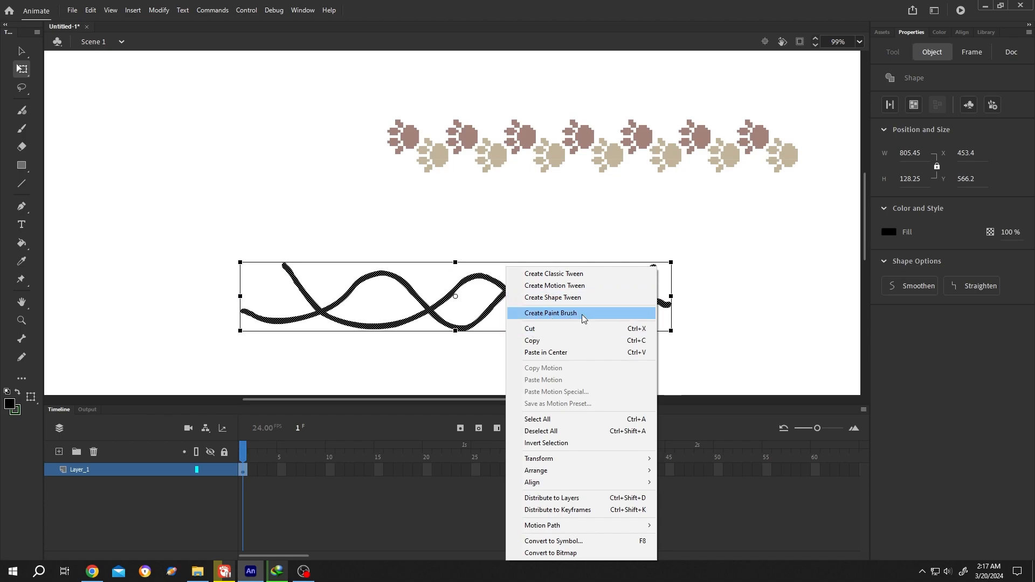
left_click(550, 312)
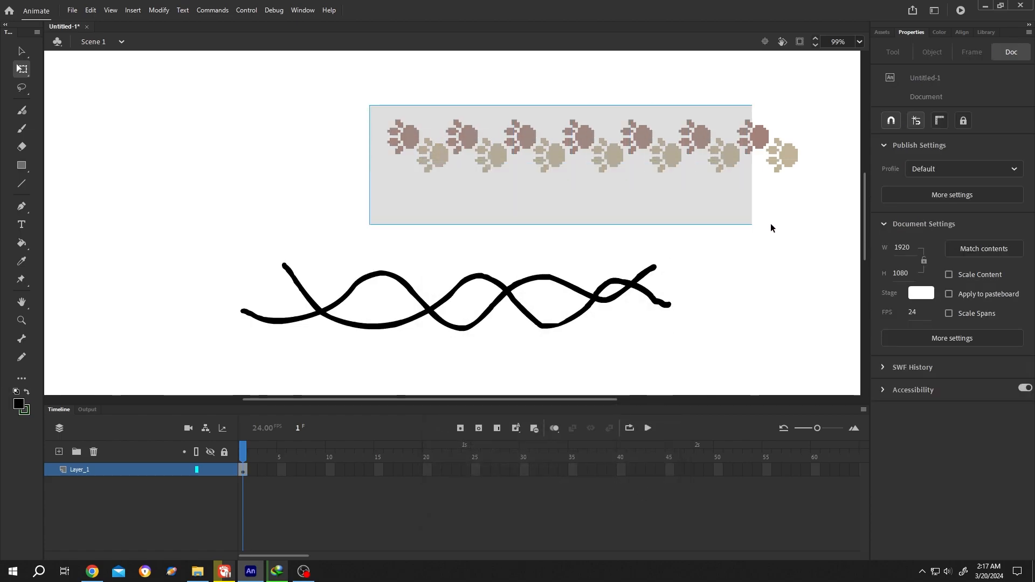
right_click(617, 152)
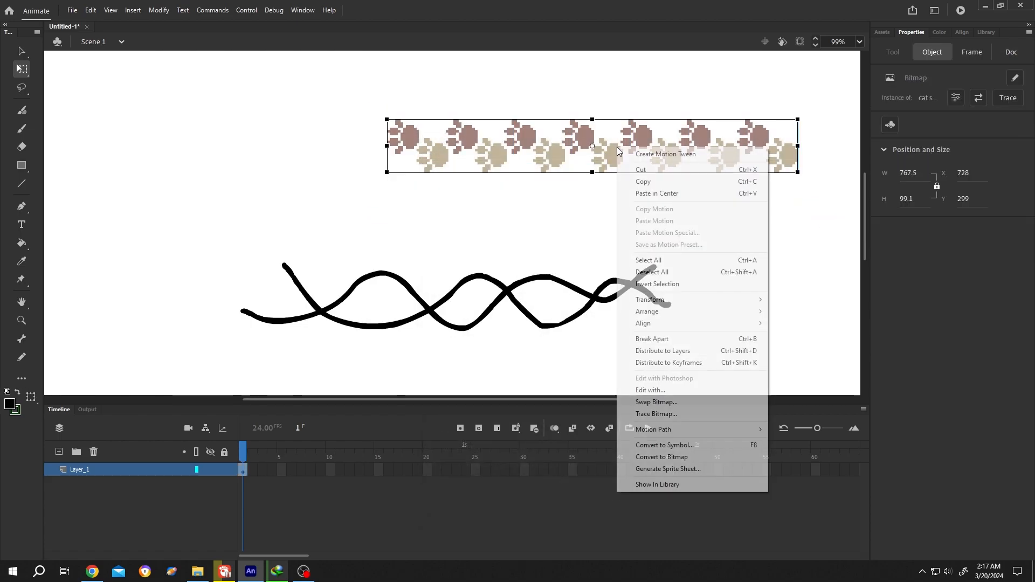
left_click(653, 339)
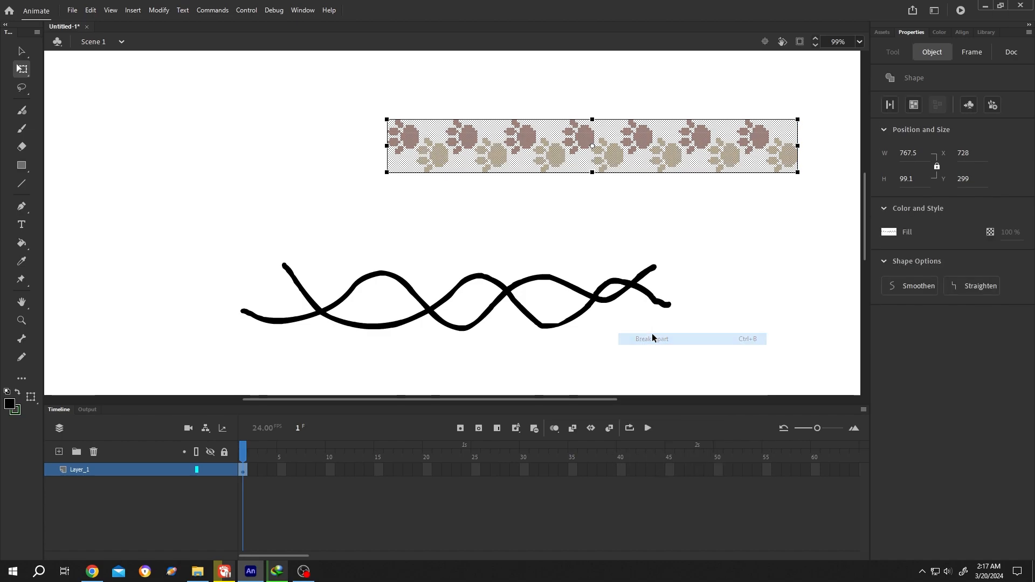
mouse_move(21, 89)
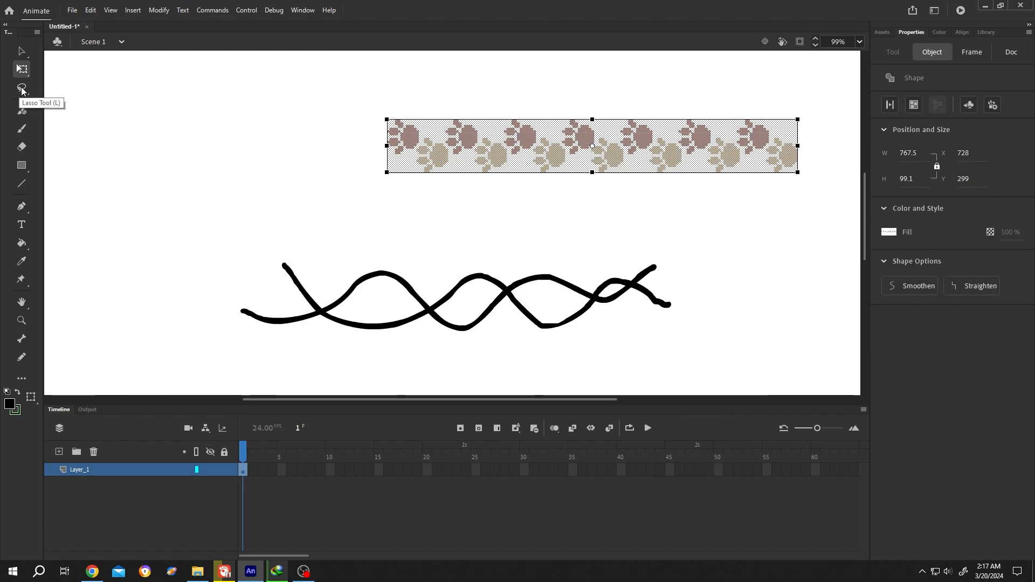
Step: Use the Magic Wand to select the white background between and around the paw prints
left_click(21, 88)
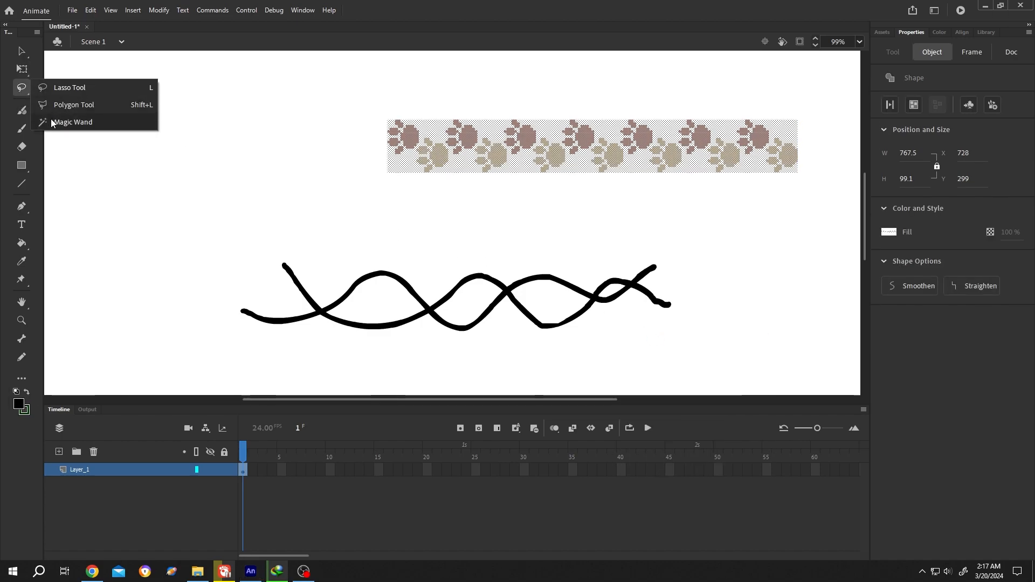
left_click(73, 122)
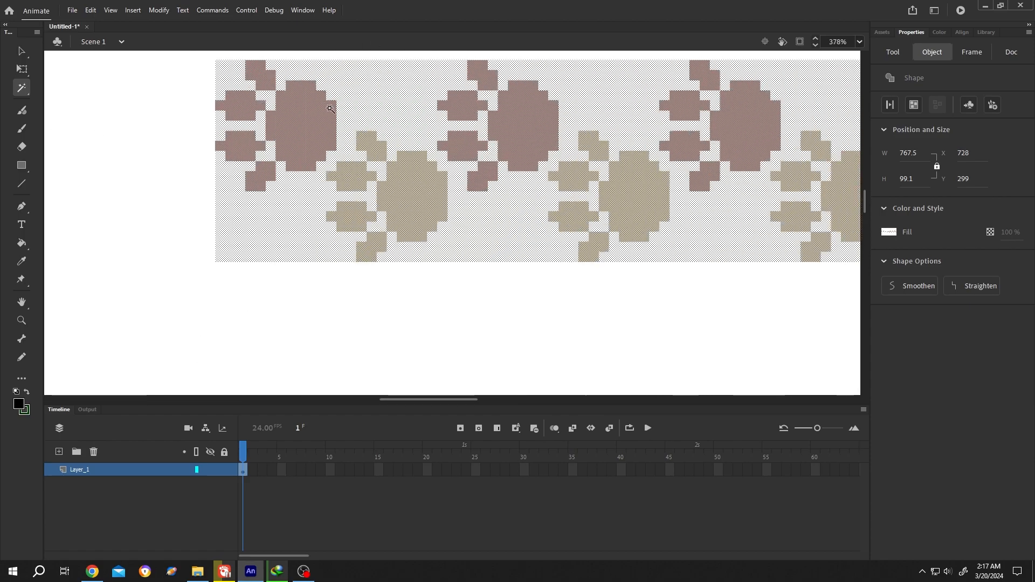
left_click(268, 155)
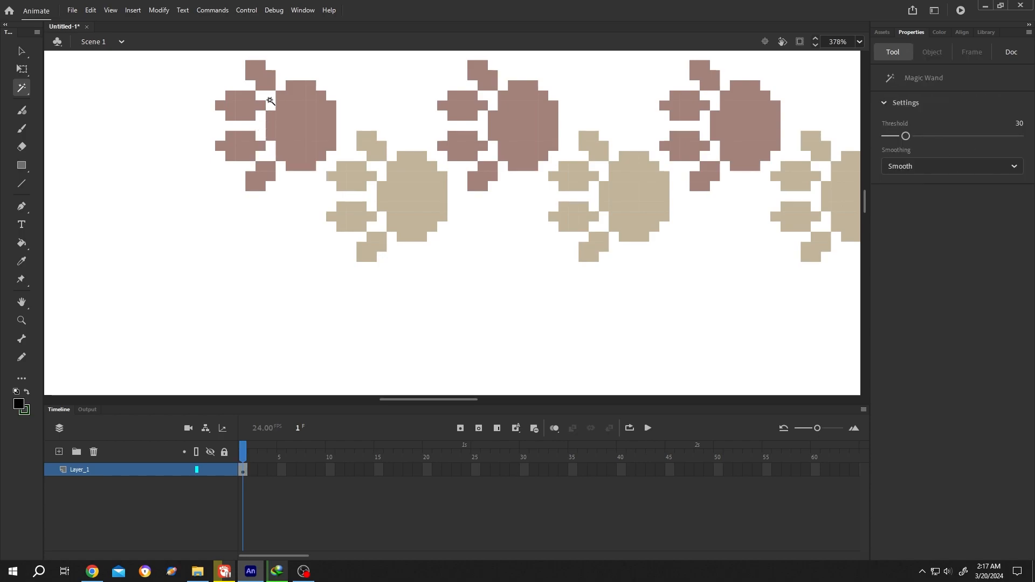
mouse_move(493, 152)
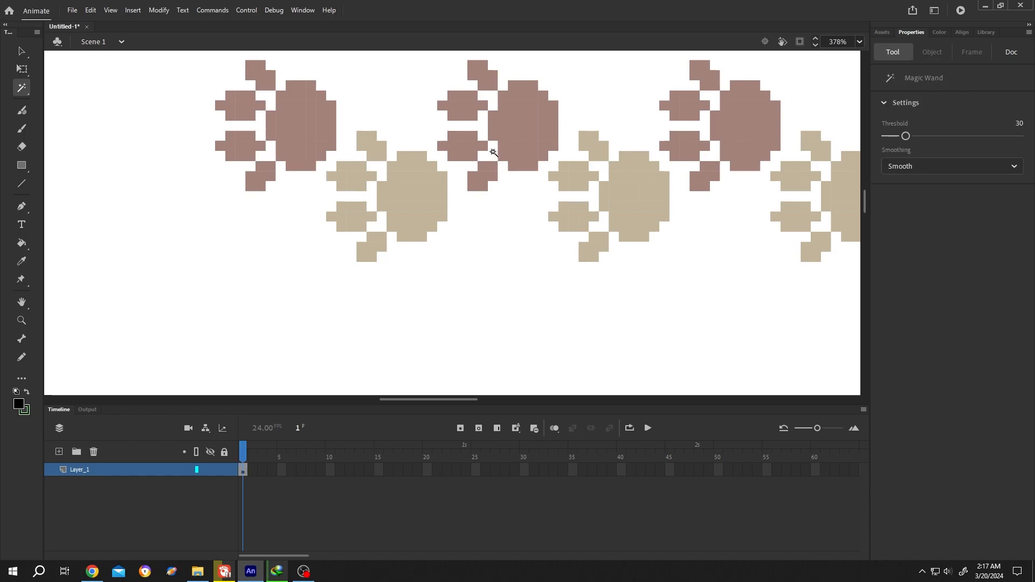
left_click(488, 99)
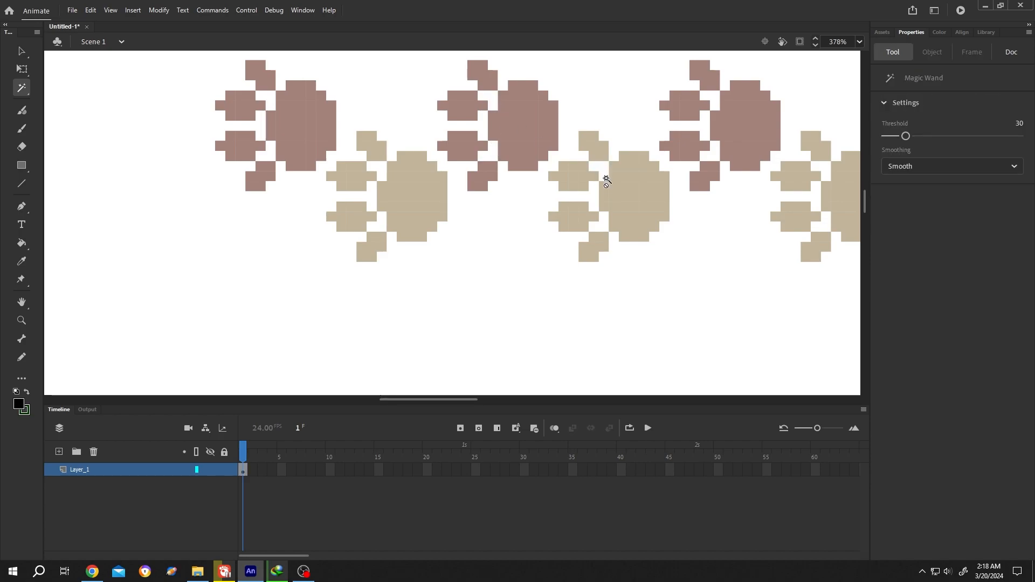
scroll("down", 3)
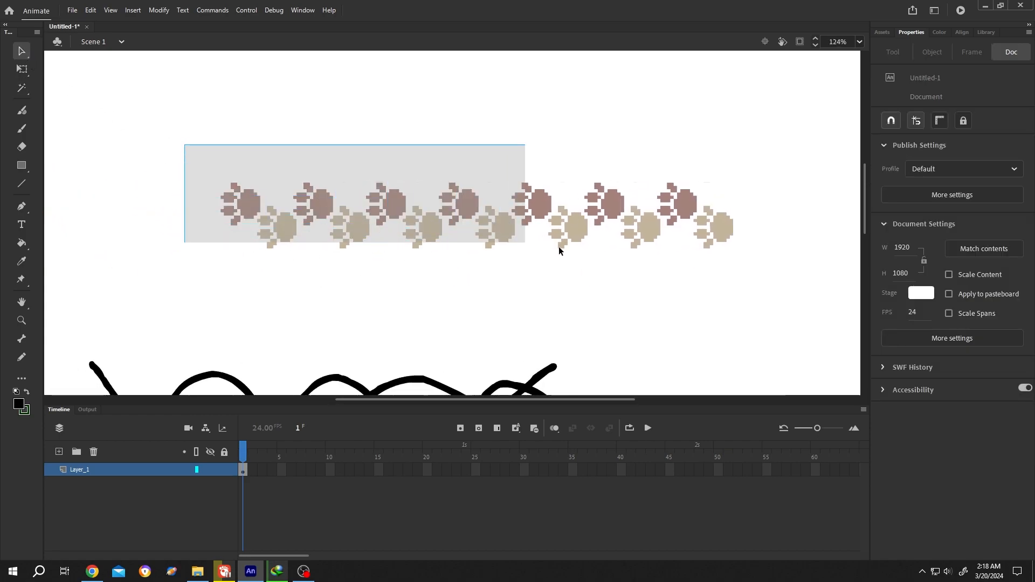
Step: Set the paw shape's brush type to Pattern Brush named 'Cat step', then close the options
left_click(460, 211)
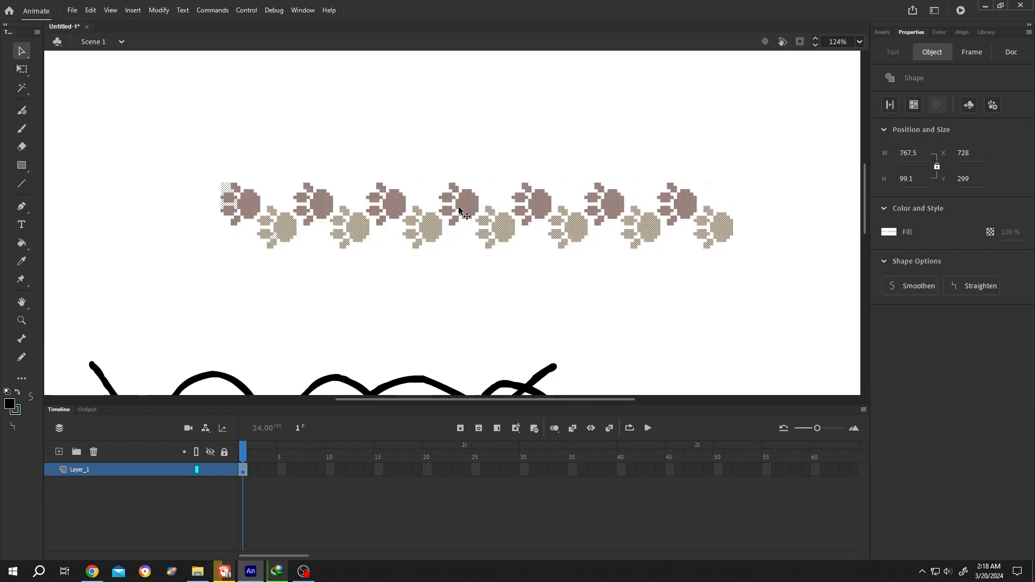
right_click(460, 211)
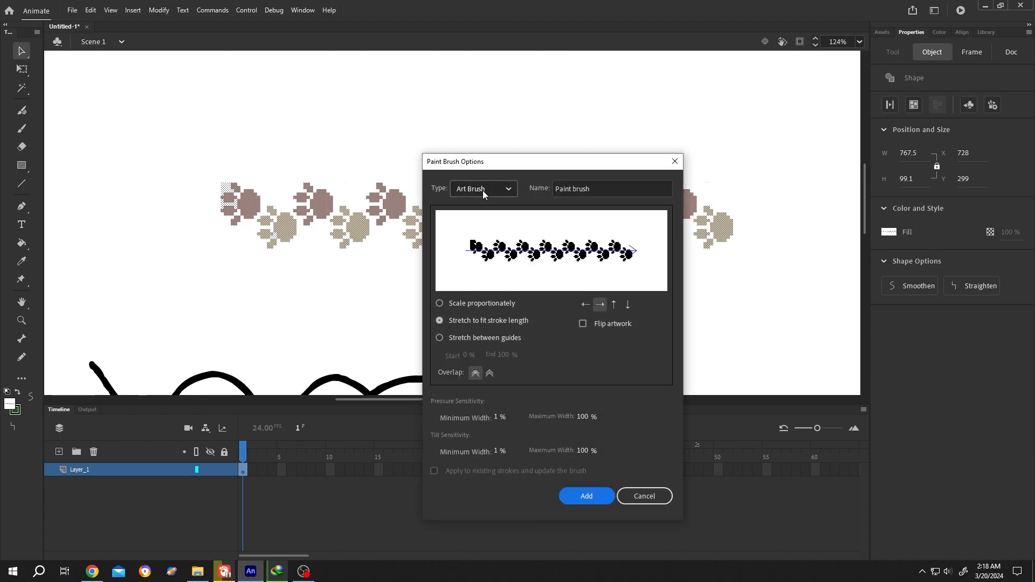
left_click(484, 189)
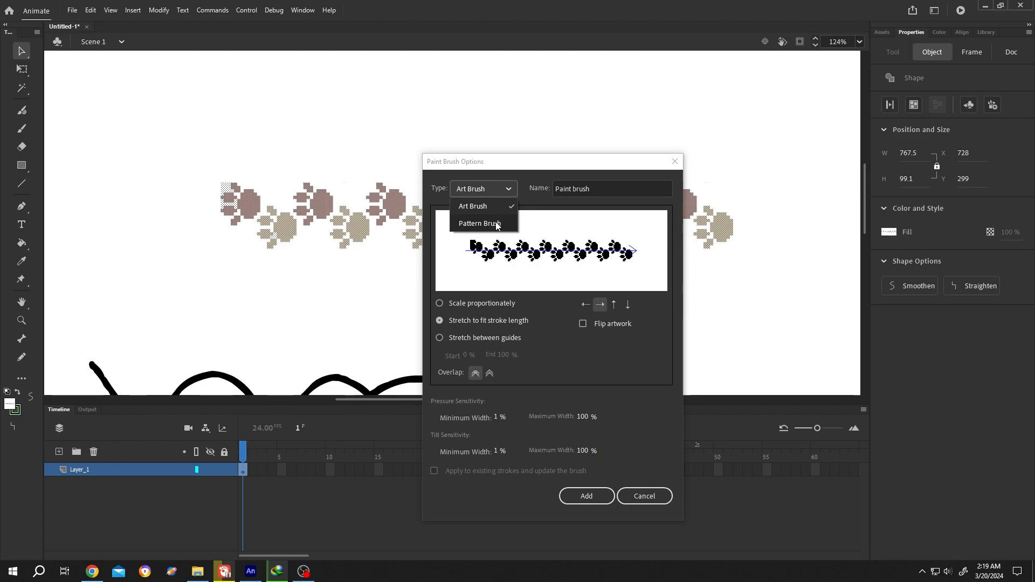
left_click(482, 223)
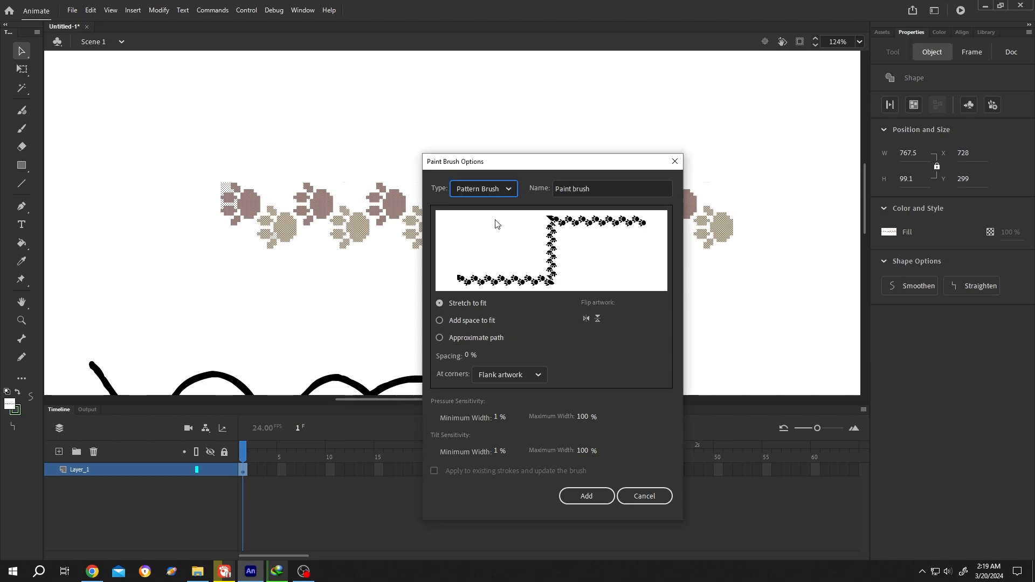
triple_click(572, 188)
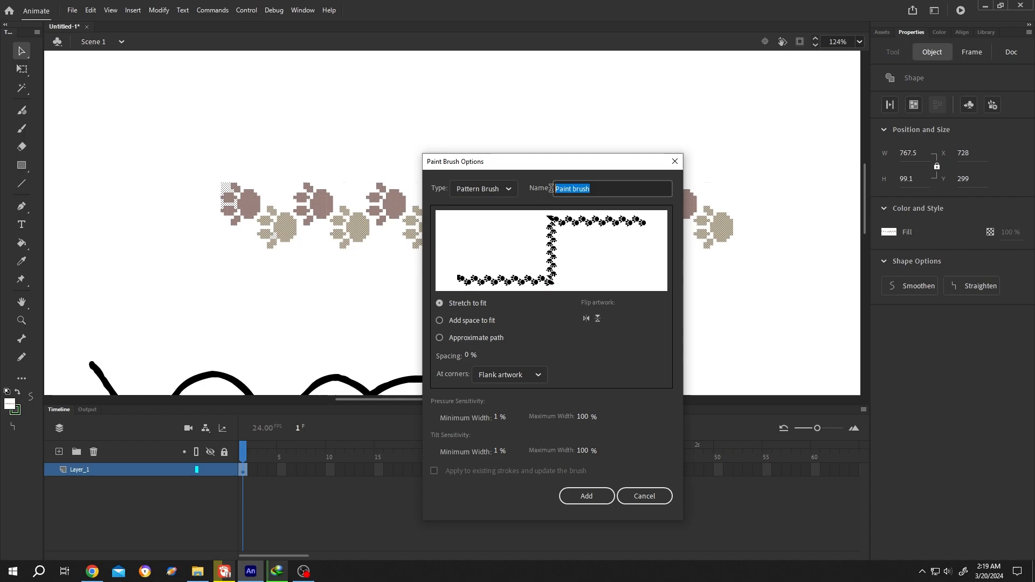
type("Cat step")
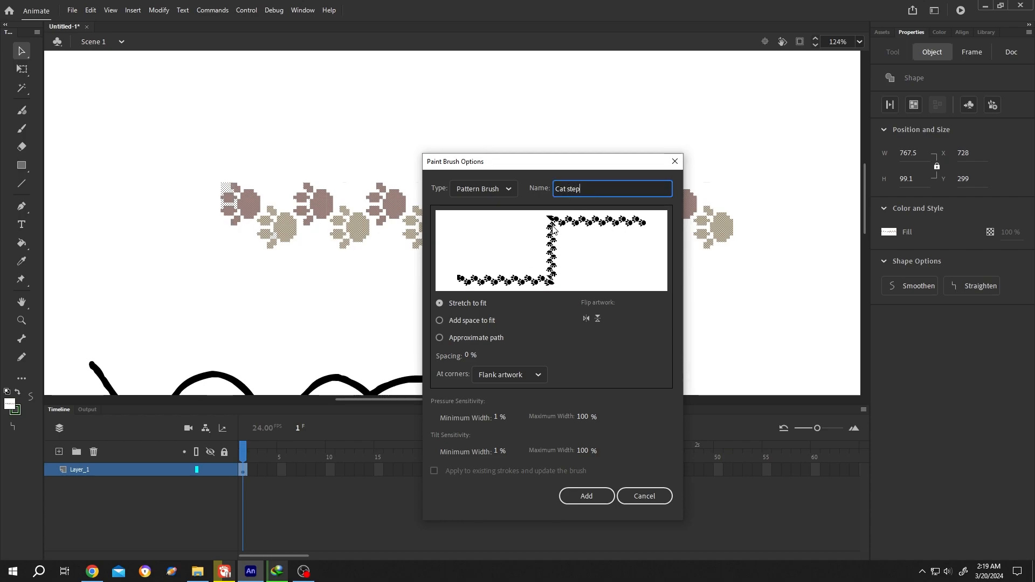
left_click(585, 496)
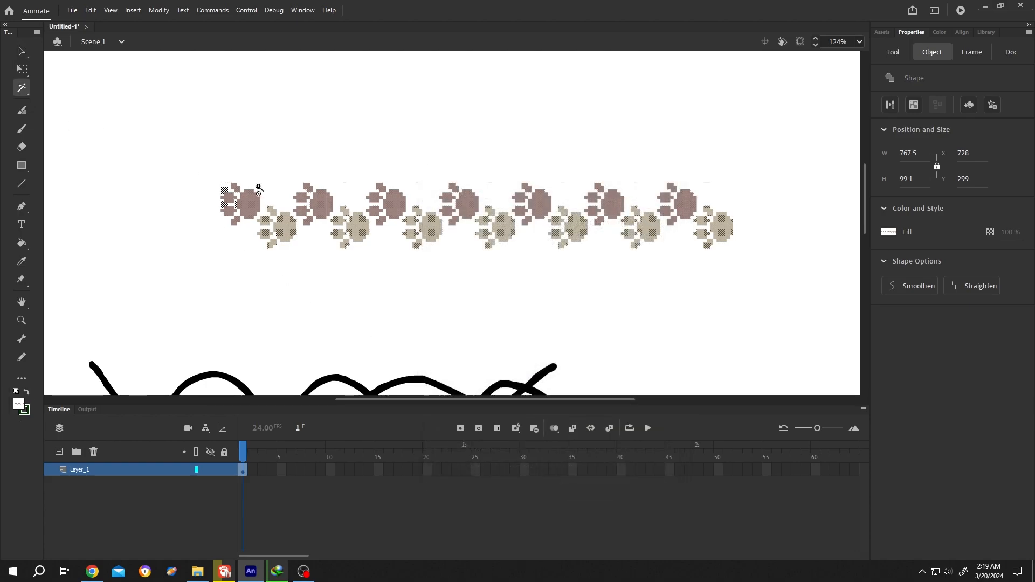
Step: Add the paw prints as a stretch-to-fit Pattern Brush named Cat_Step
left_click(228, 205)
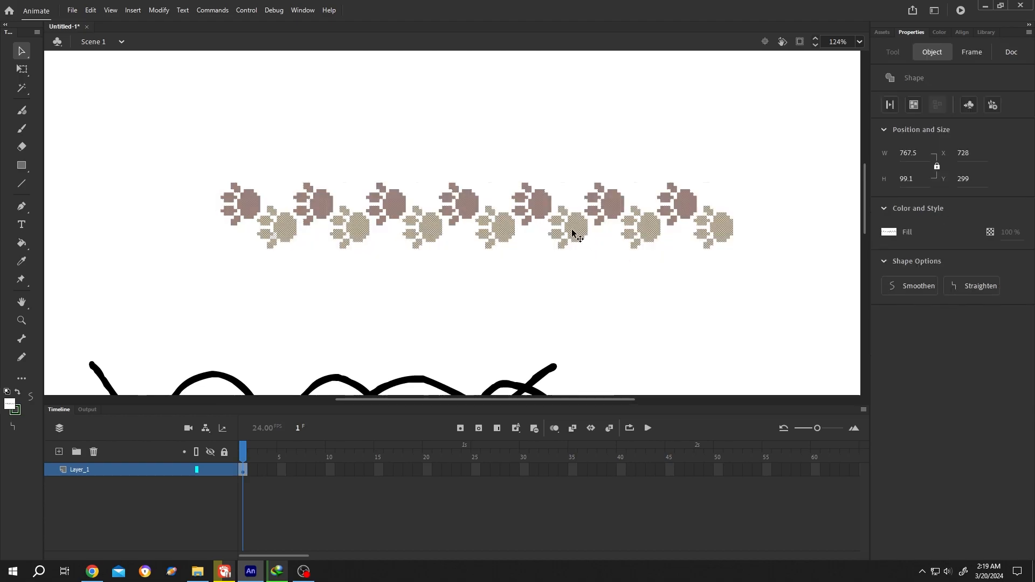
right_click(575, 235)
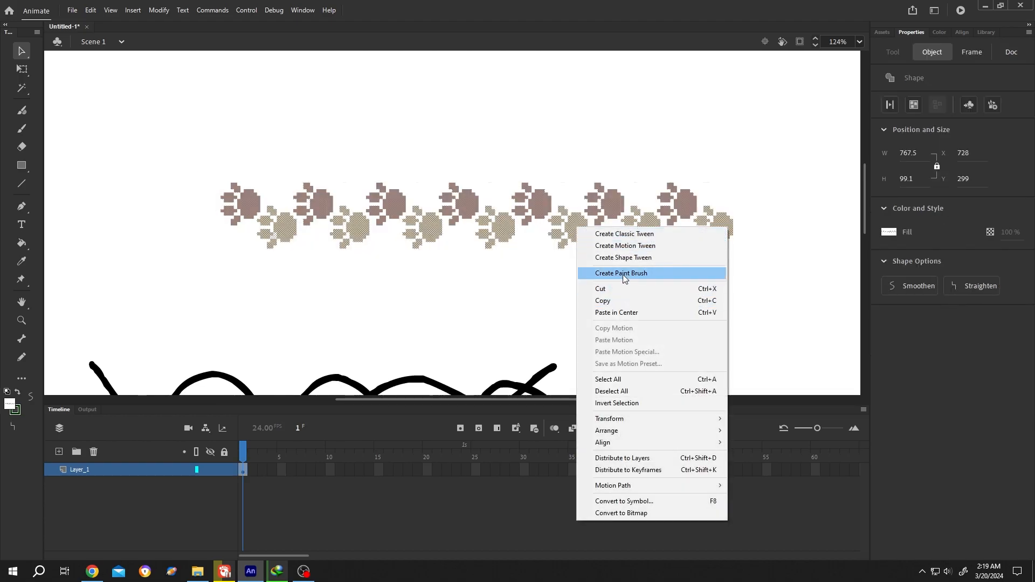
left_click(620, 273)
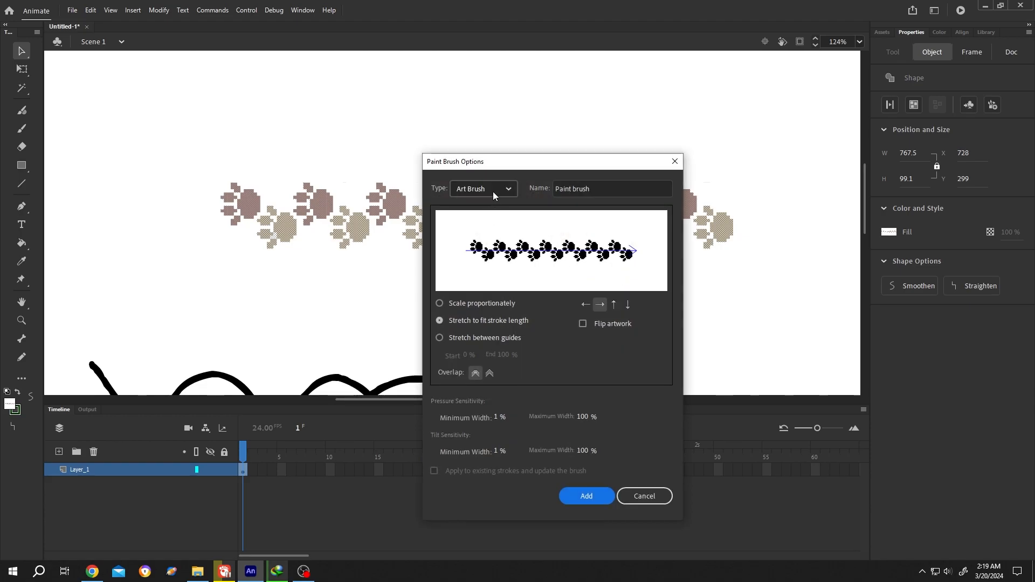
left_click(482, 189)
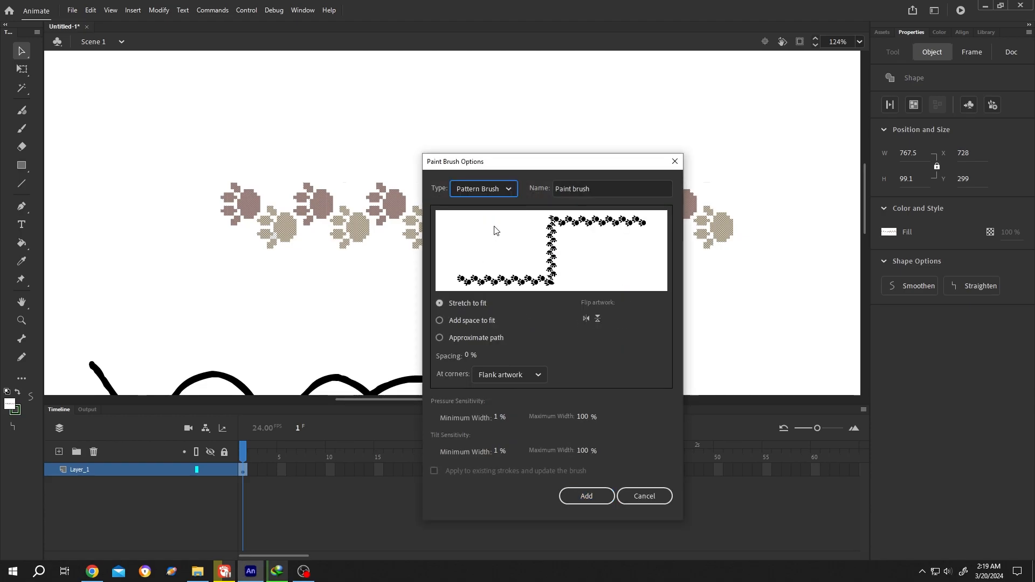
mouse_move(570, 313)
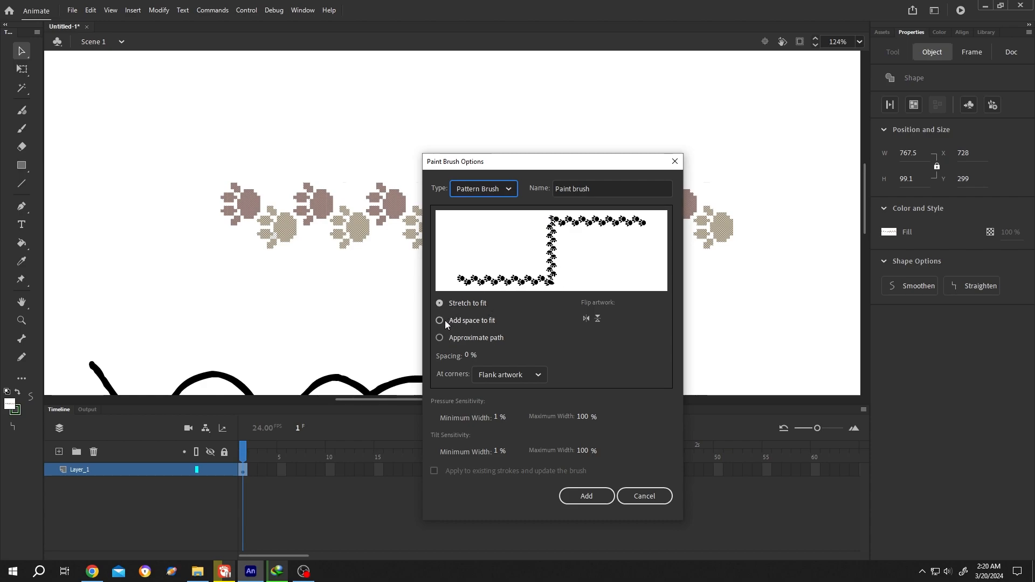
left_click(439, 321)
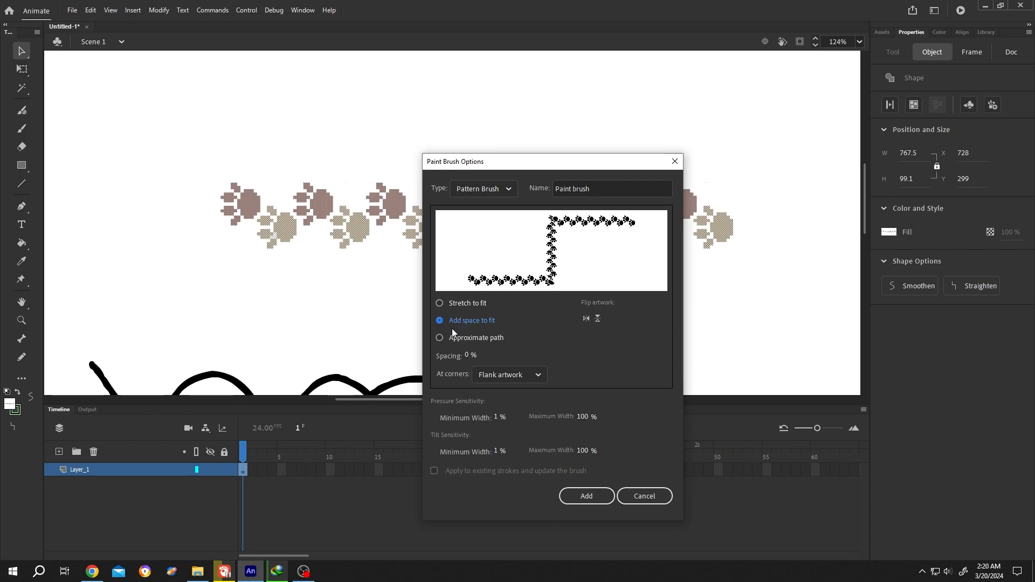
left_click(439, 338)
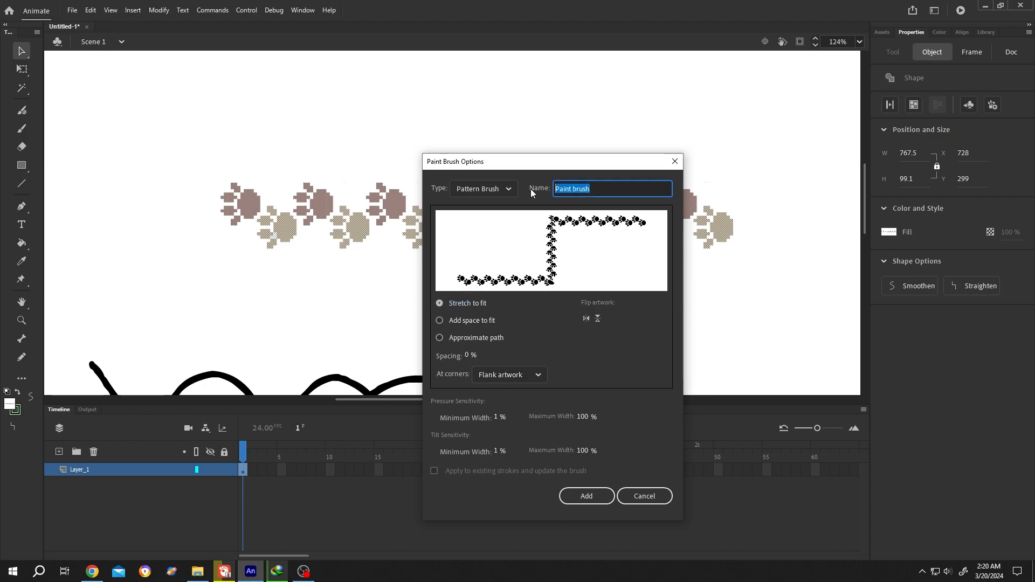
type("Cat_Step")
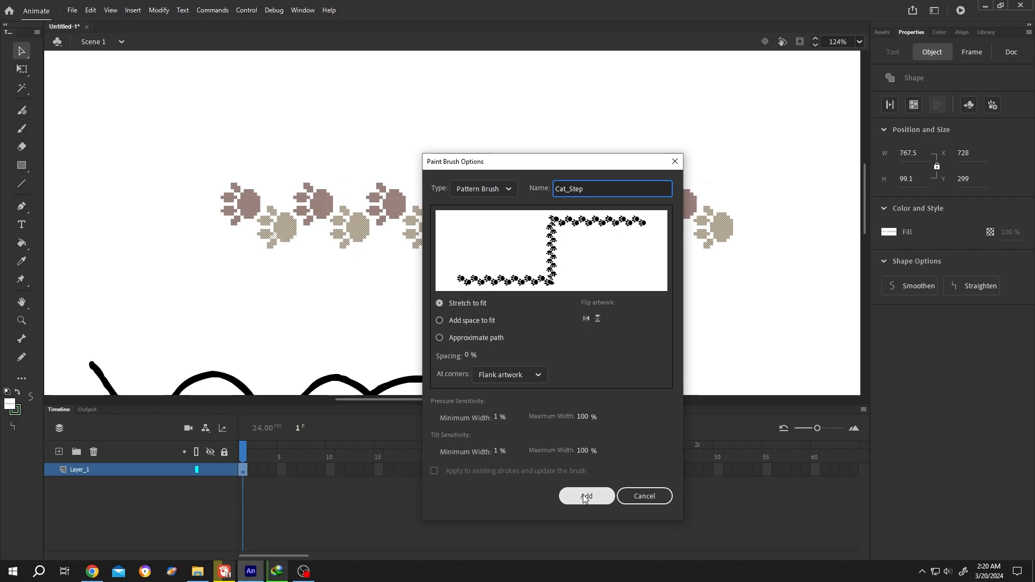
left_click(586, 496)
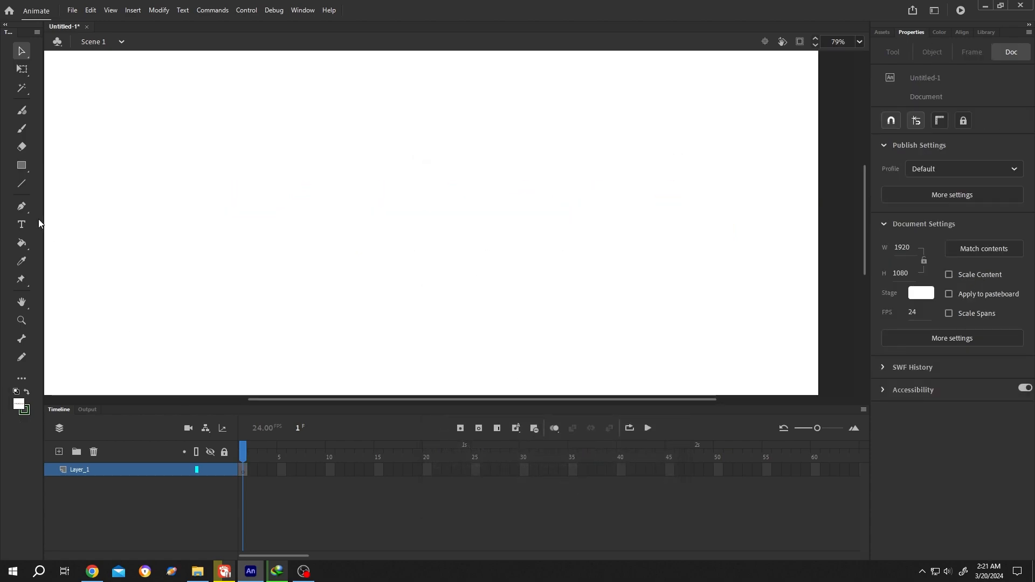
Step: Switch to the Pen tool to draw the Cat_Step paw-print curve
left_click(21, 206)
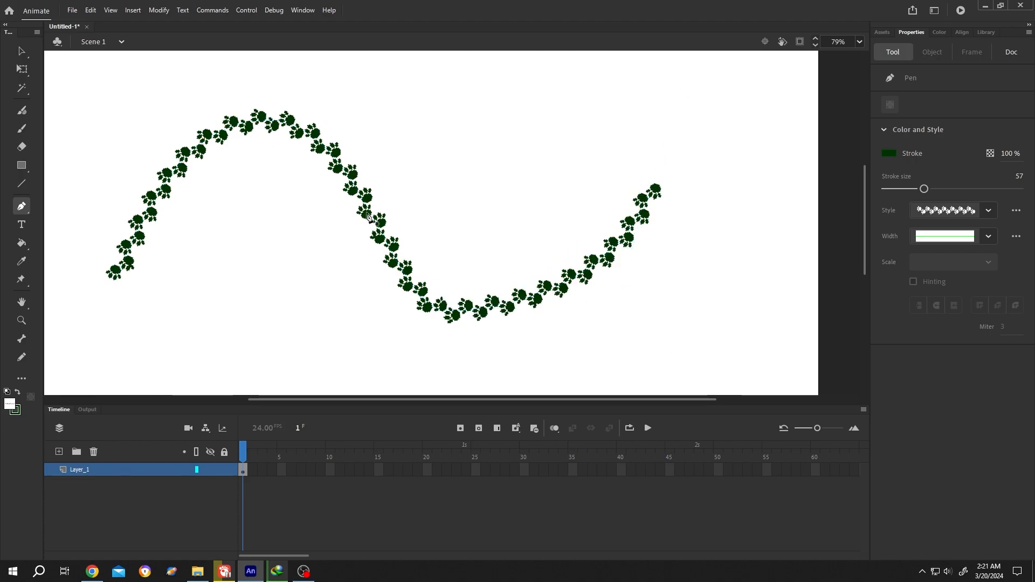
mouse_move(900, 38)
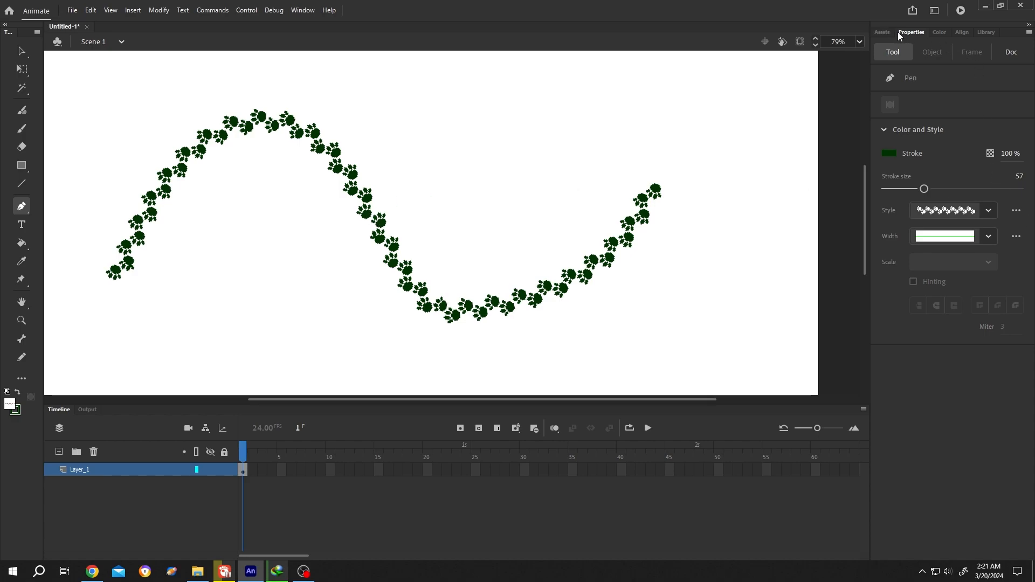
mouse_move(1015, 210)
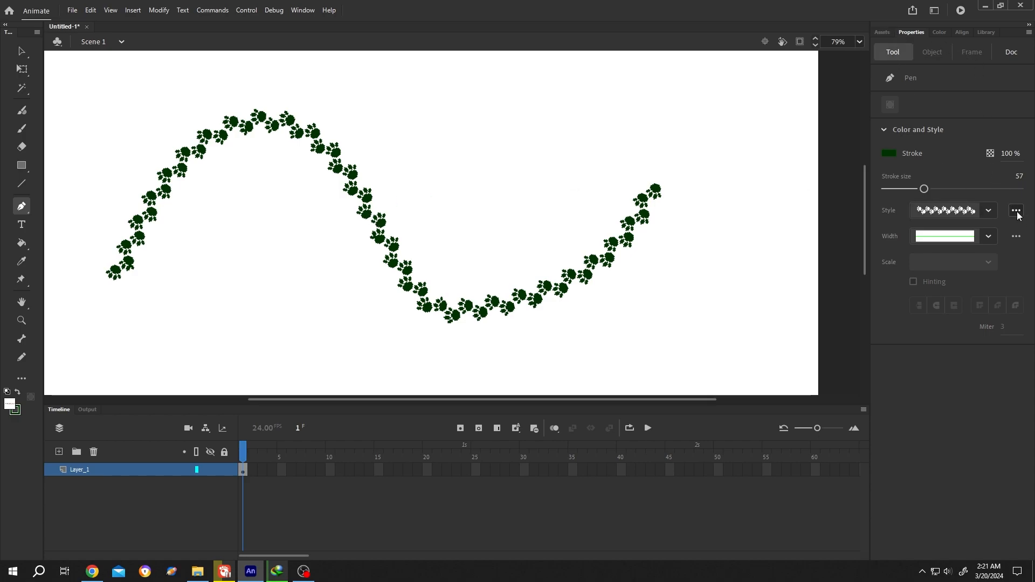
Step: In the document paint brush manager, tick Cat_Step for saving to the library
left_click(1015, 210)
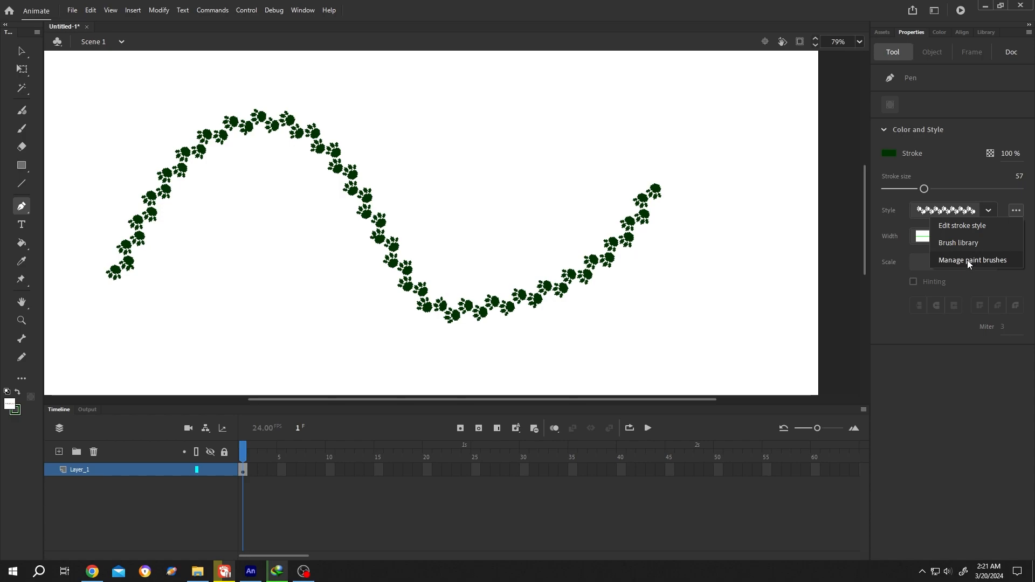
mouse_move(1000, 263)
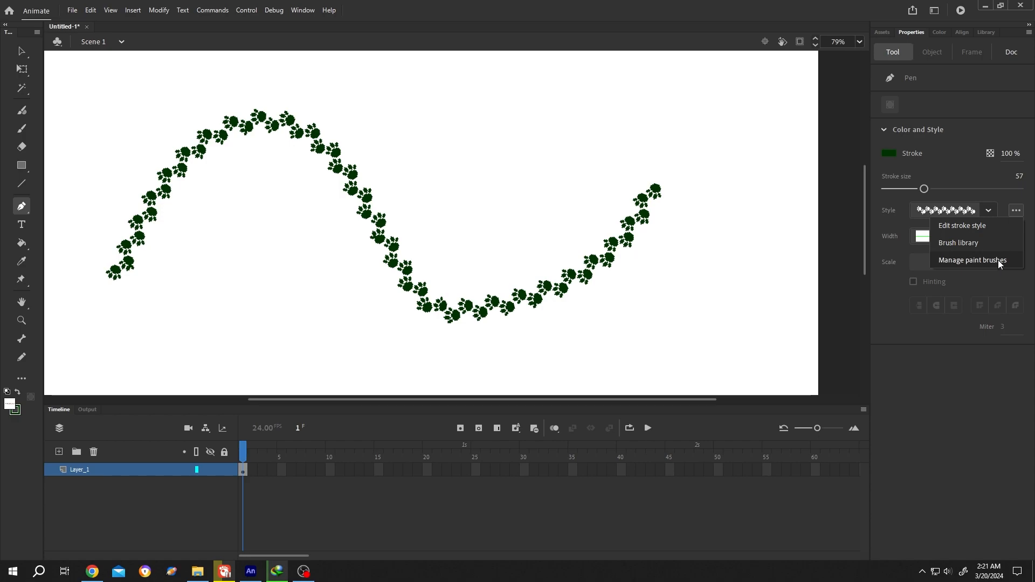
left_click(971, 259)
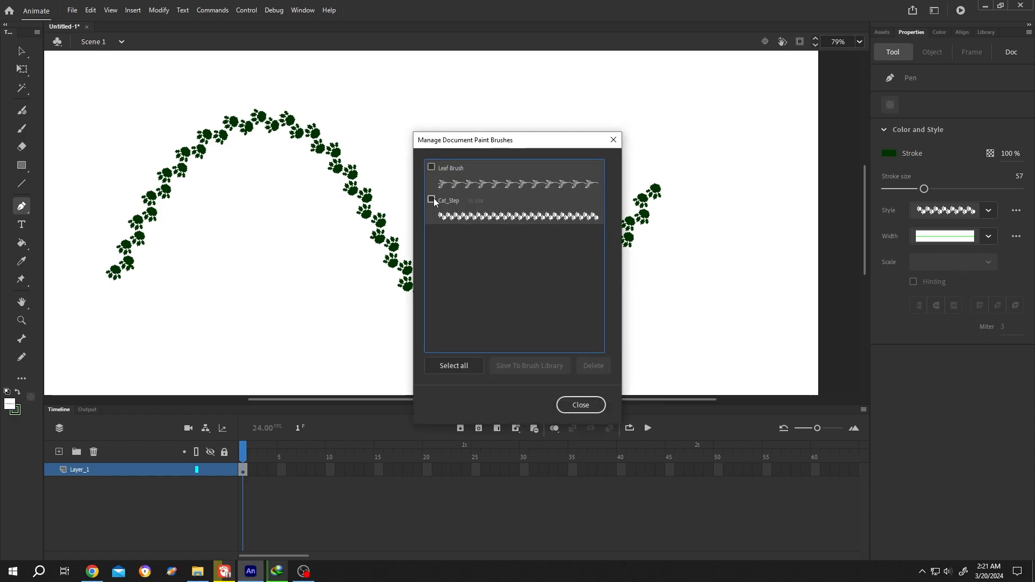
left_click(432, 200)
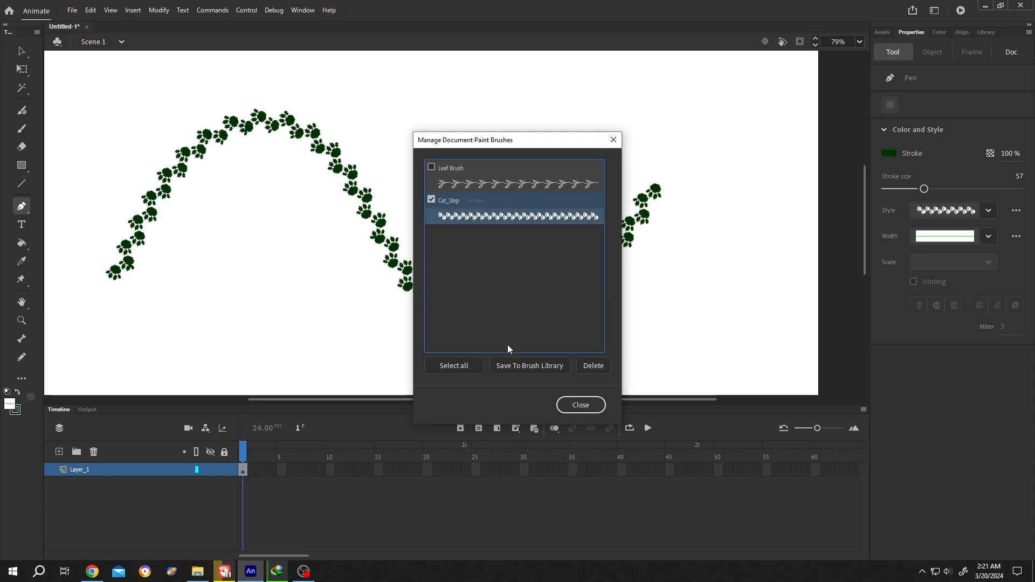
mouse_move(529, 366)
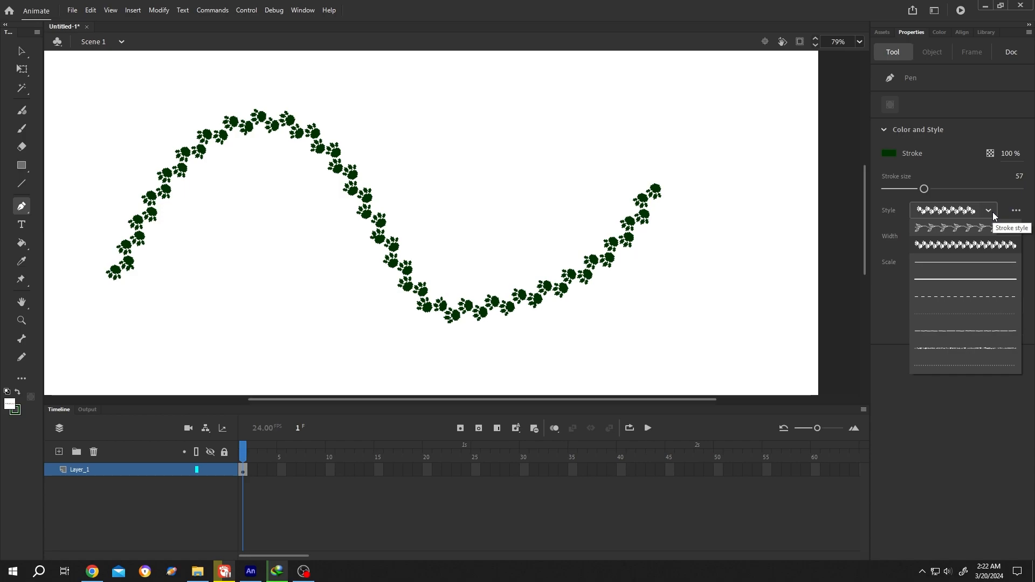
mouse_move(958, 296)
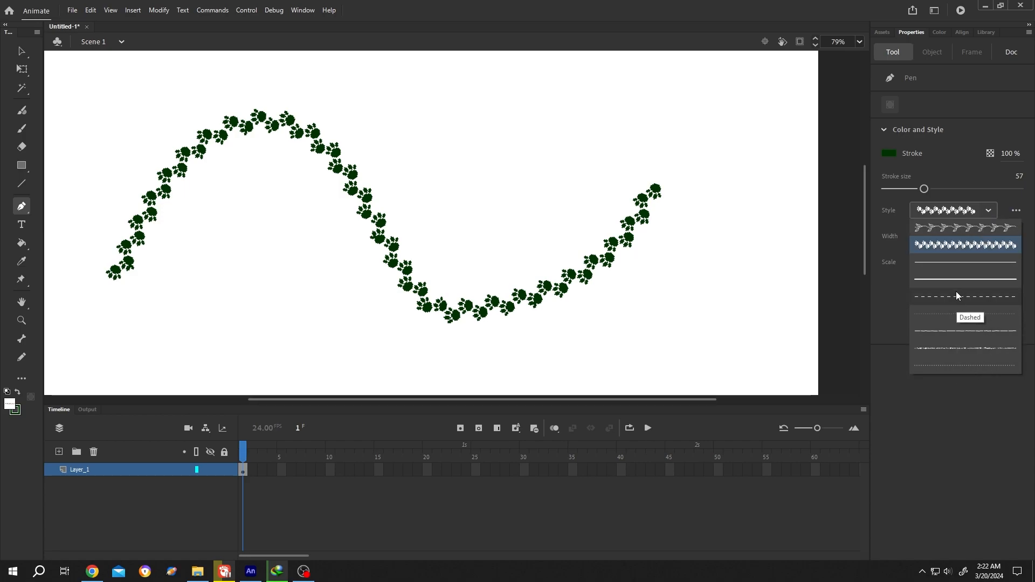
mouse_move(954, 310)
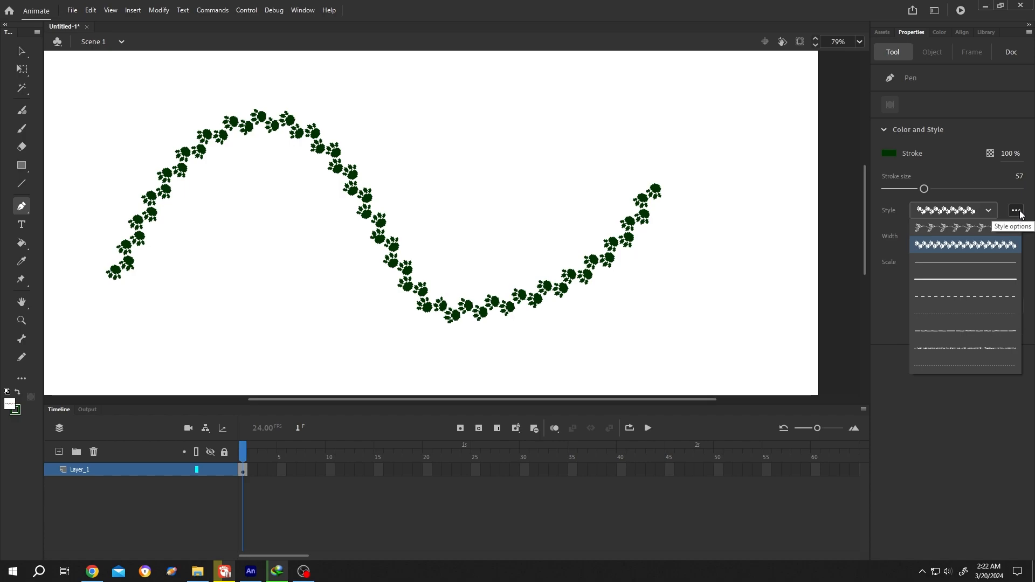
left_click(1017, 210)
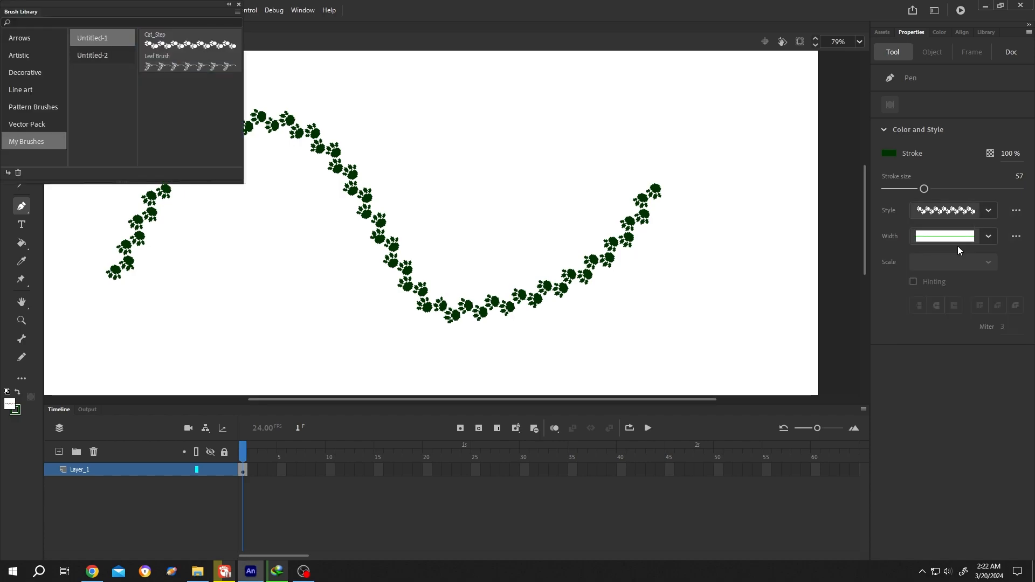
mouse_move(29, 145)
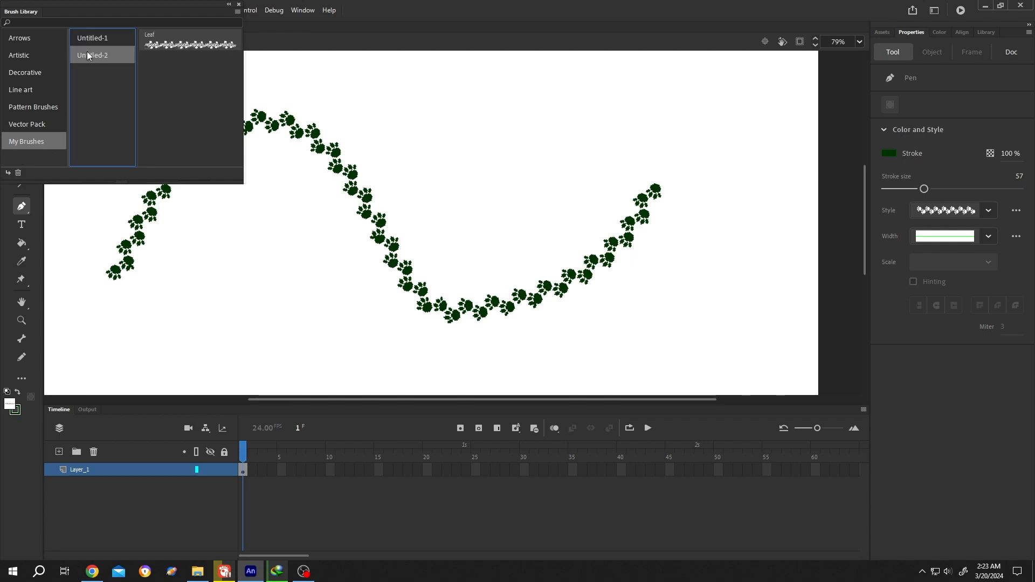
left_click(92, 38)
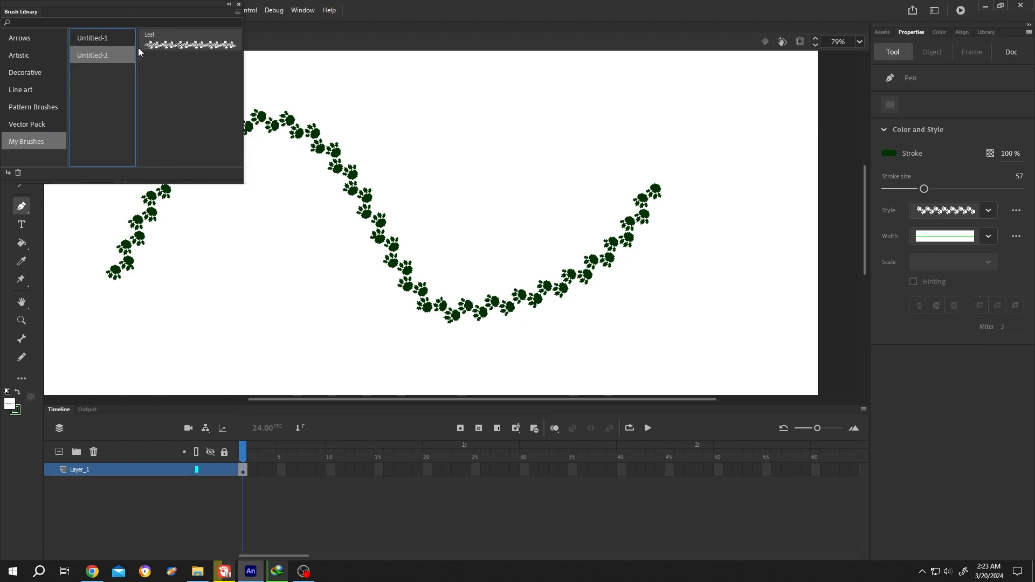
left_click(238, 5)
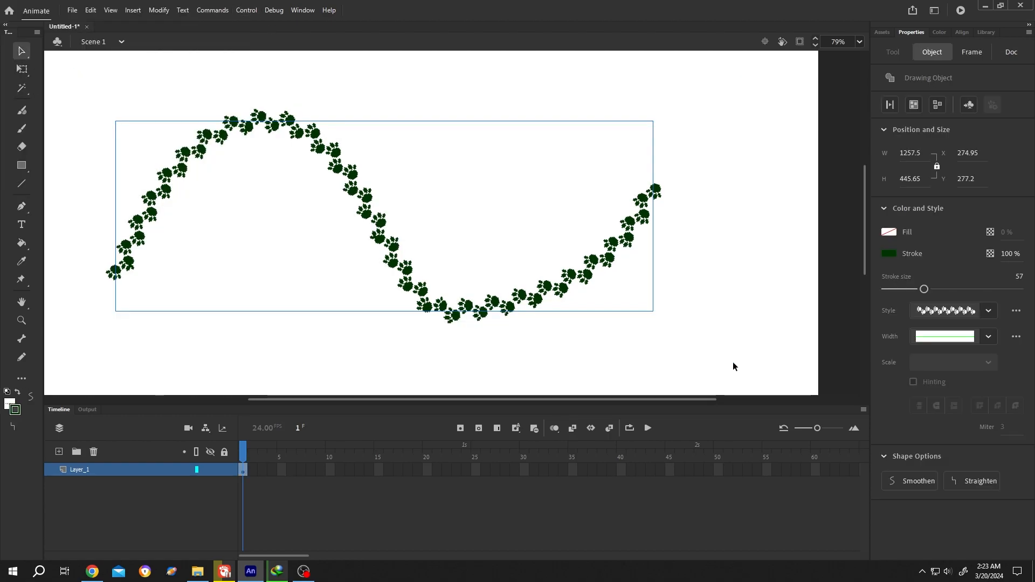
Step: Apply the Leaf brush from My Brushes in the Brush library to the stroke
left_click(1016, 311)
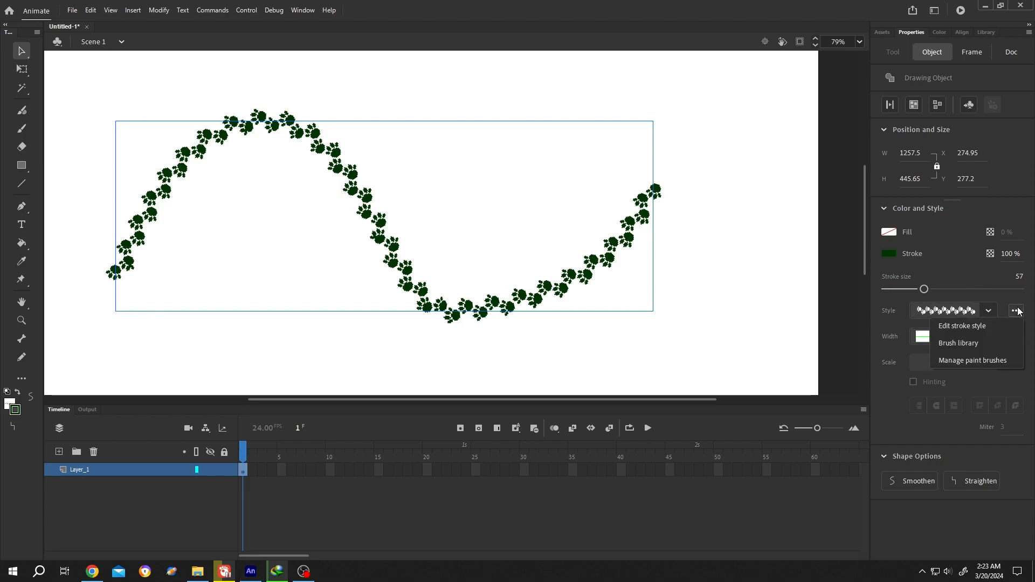
left_click(958, 343)
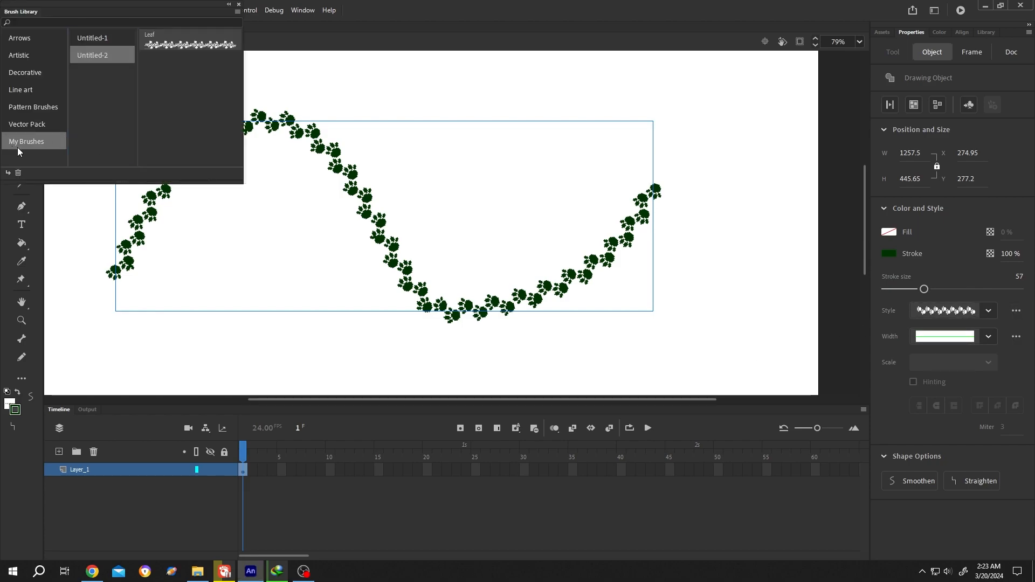
left_click(92, 38)
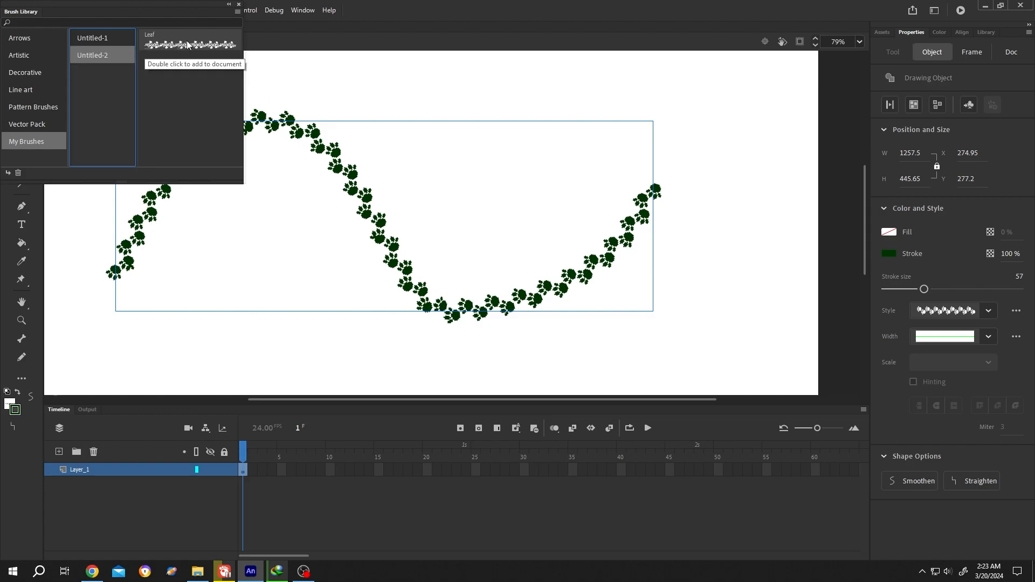
double_click(189, 44)
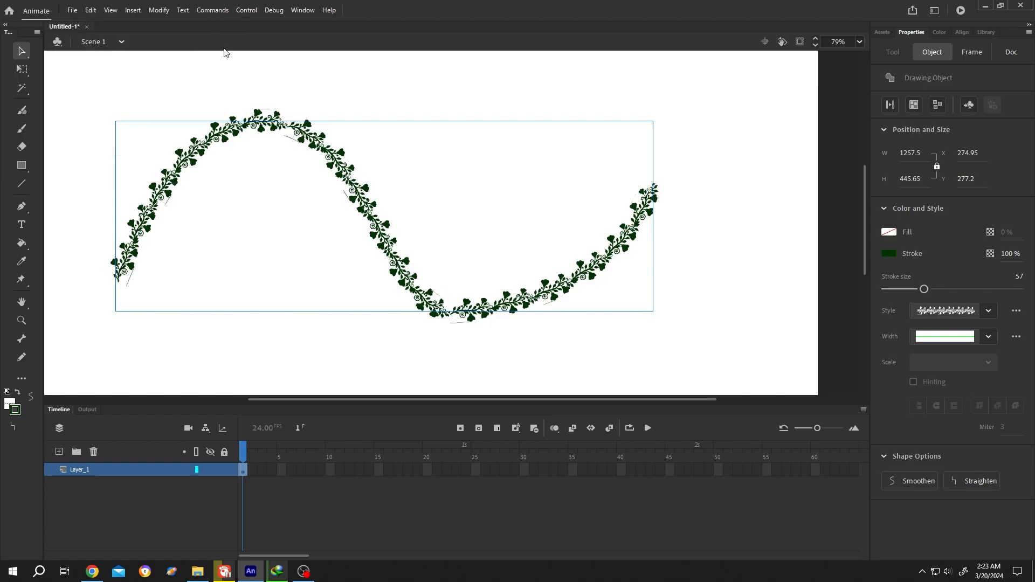
mouse_move(405, 220)
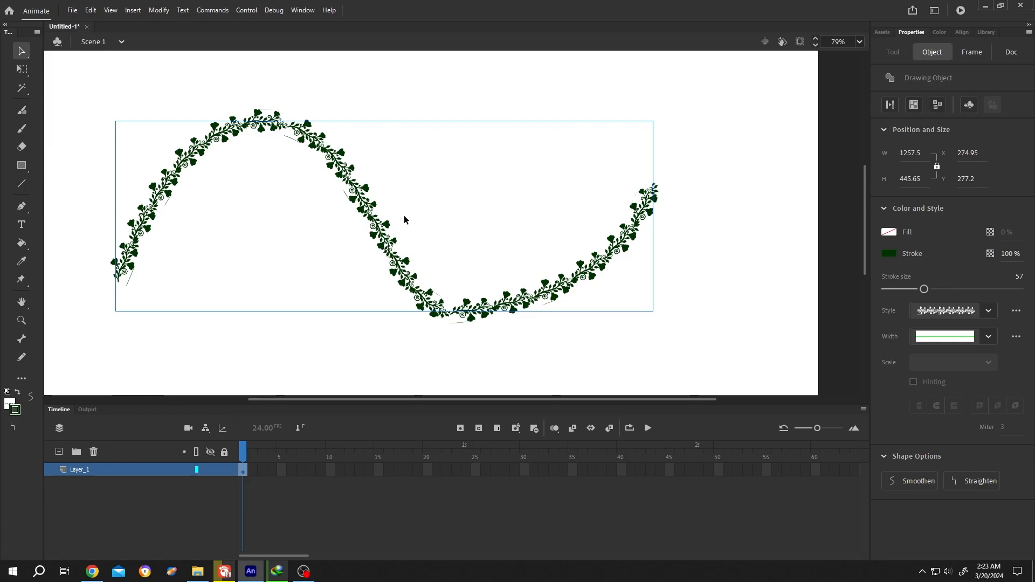
mouse_move(339, 285)
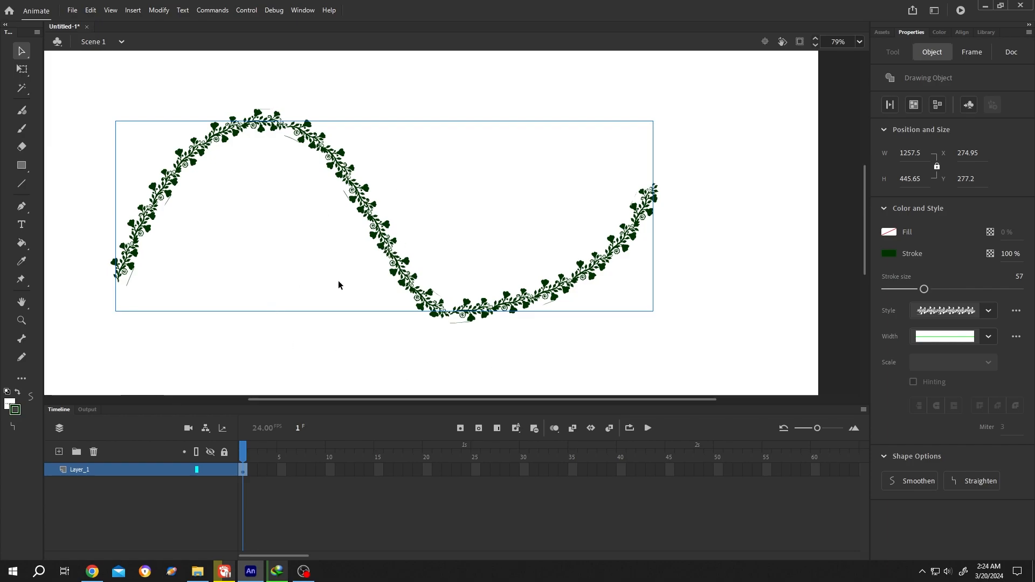